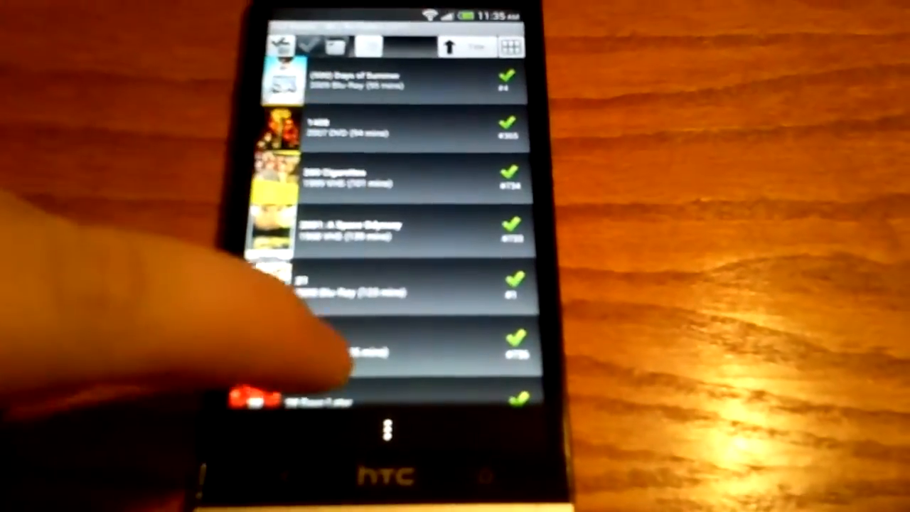
- Scroll down through the movie collection list
{"action": "scroll", "scroll_direction": "down", "scroll_amount": 3}
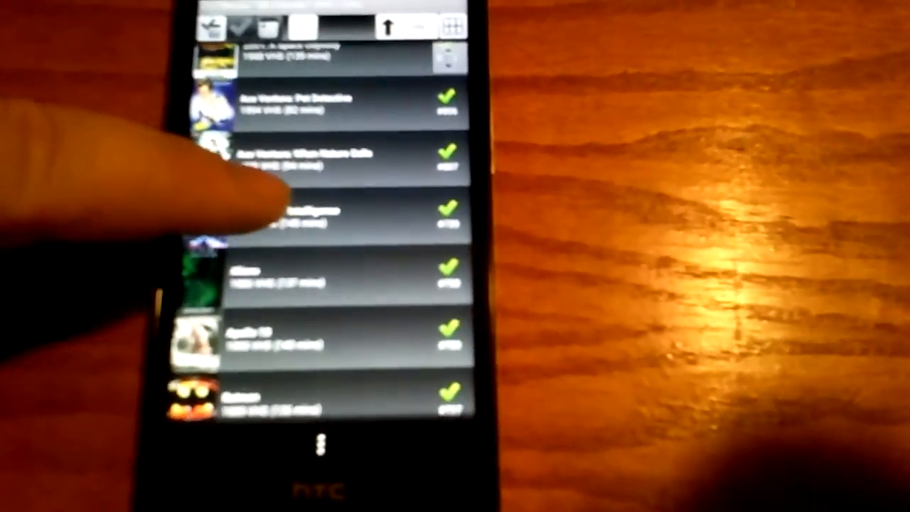
{"action": "scroll", "scroll_direction": "down", "scroll_amount": 3}
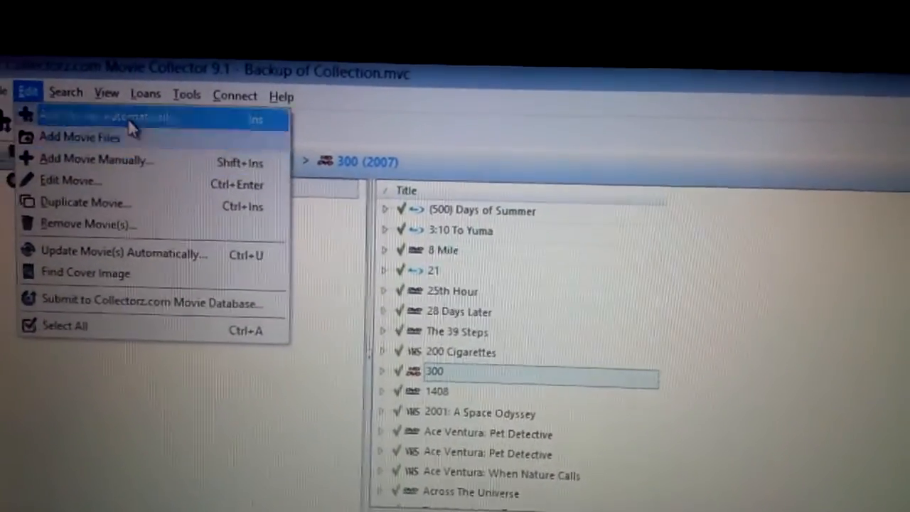
{"action": "left_click", "coordinate": [128, 119]}
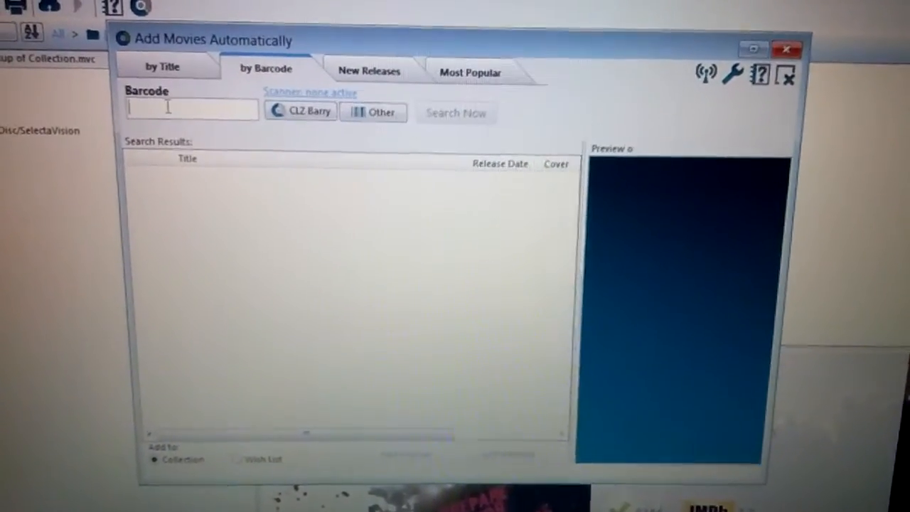
- Search the online database for barcode 0251921, finding Ace Ventura: Pet Detective
{"action": "type", "text": "02519216"}
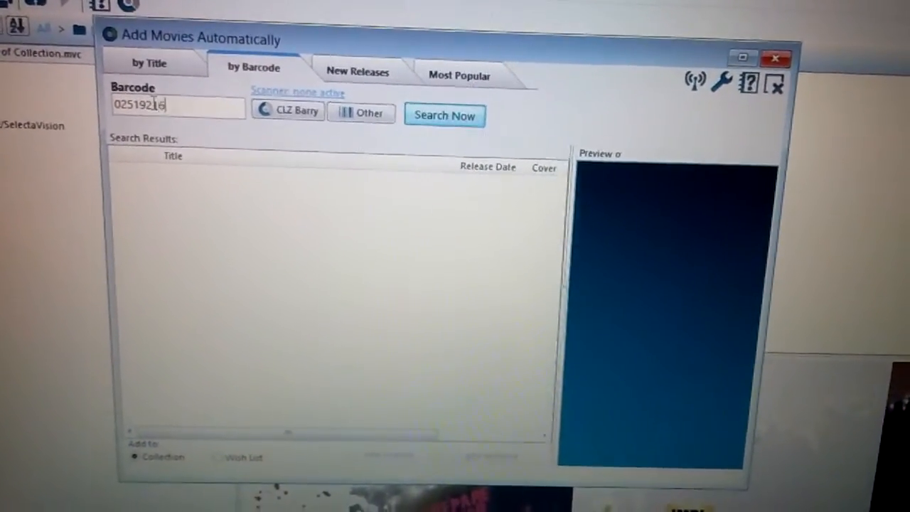
{"action": "left_click", "coordinate": [444, 115]}
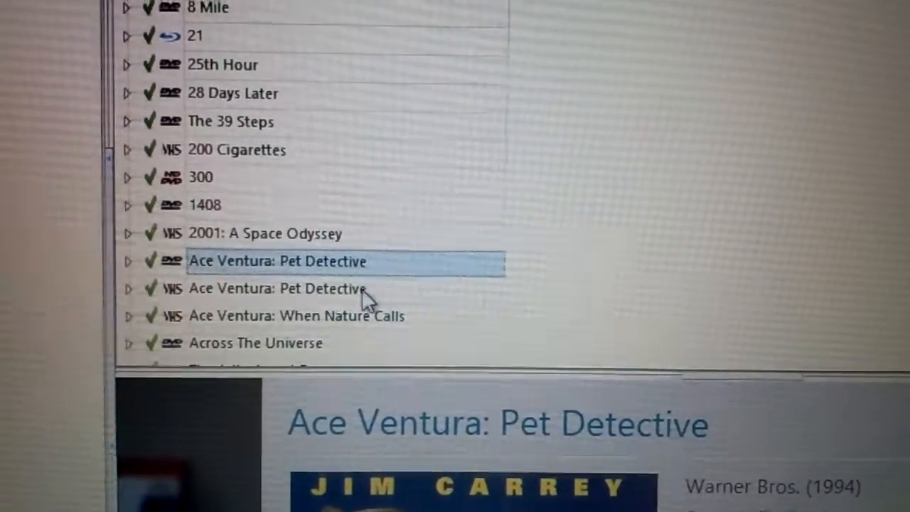
- Select the DVD copy of Ace Ventura: Pet Detective, then 2001: A Space Odyssey above it
{"action": "left_click", "coordinate": [277, 288]}
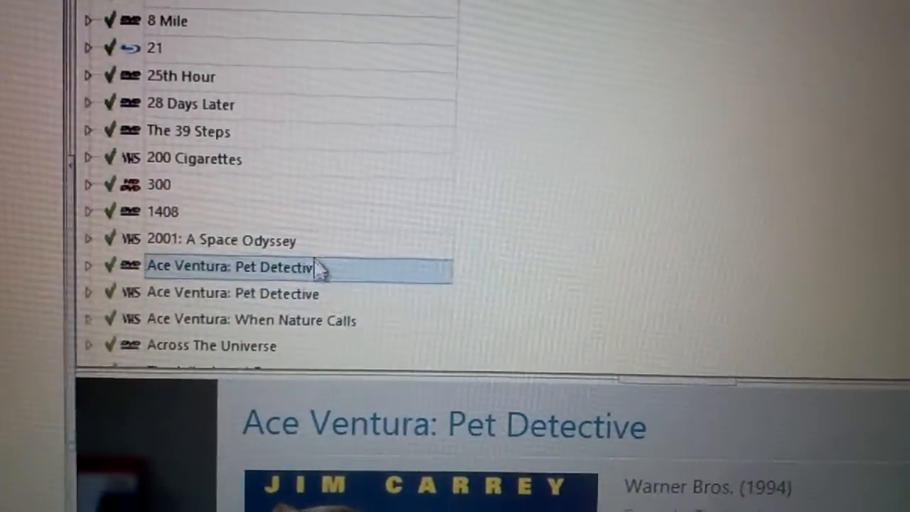
{"action": "left_click", "coordinate": [237, 240]}
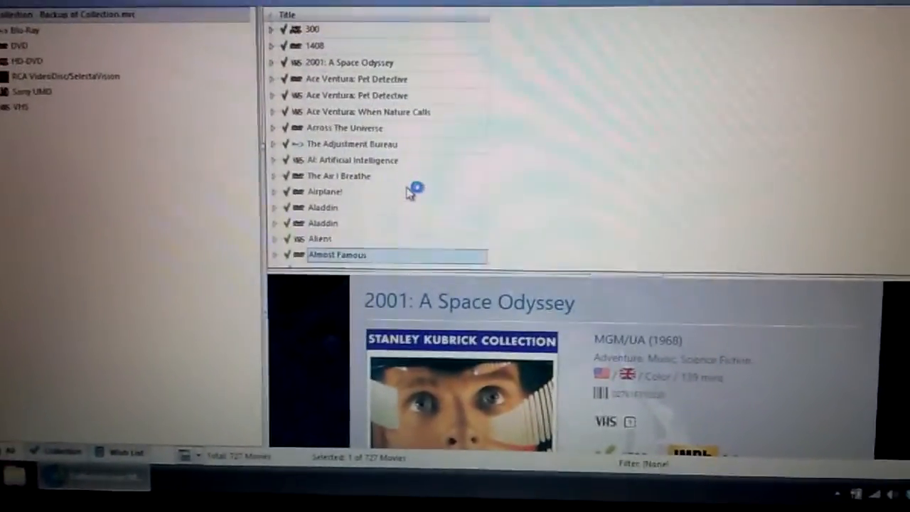
- Select Almost Famous in the list to show its DreamWorks 2000 details
{"action": "left_click", "coordinate": [337, 255]}
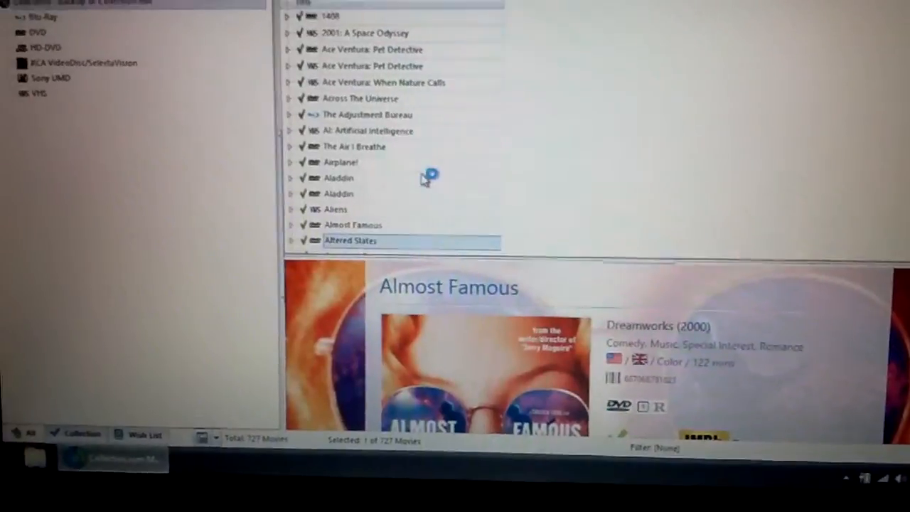